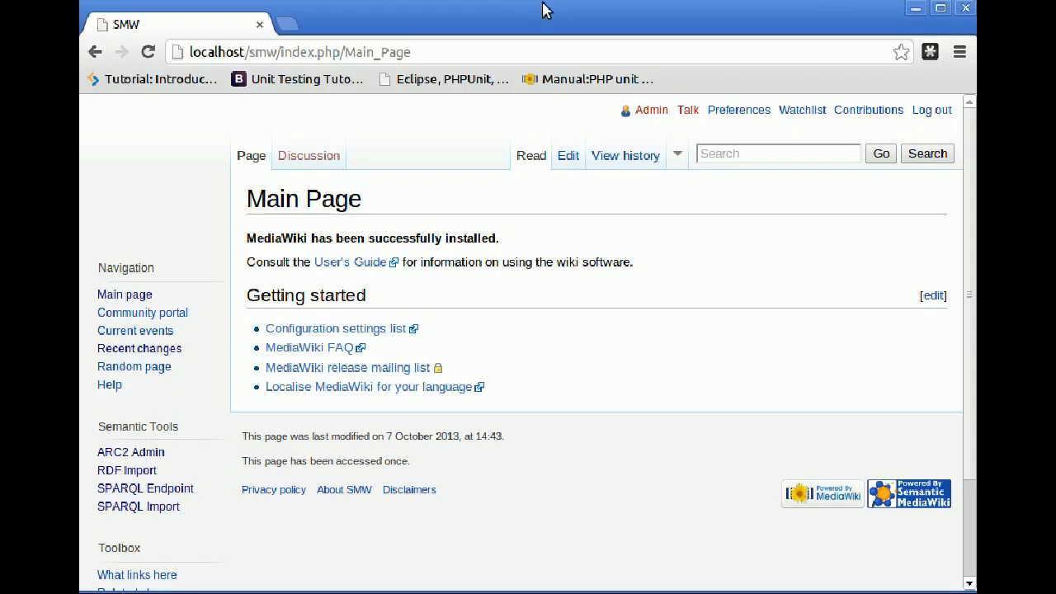
{"action": "mouse_move", "coordinate": [505, 341]}
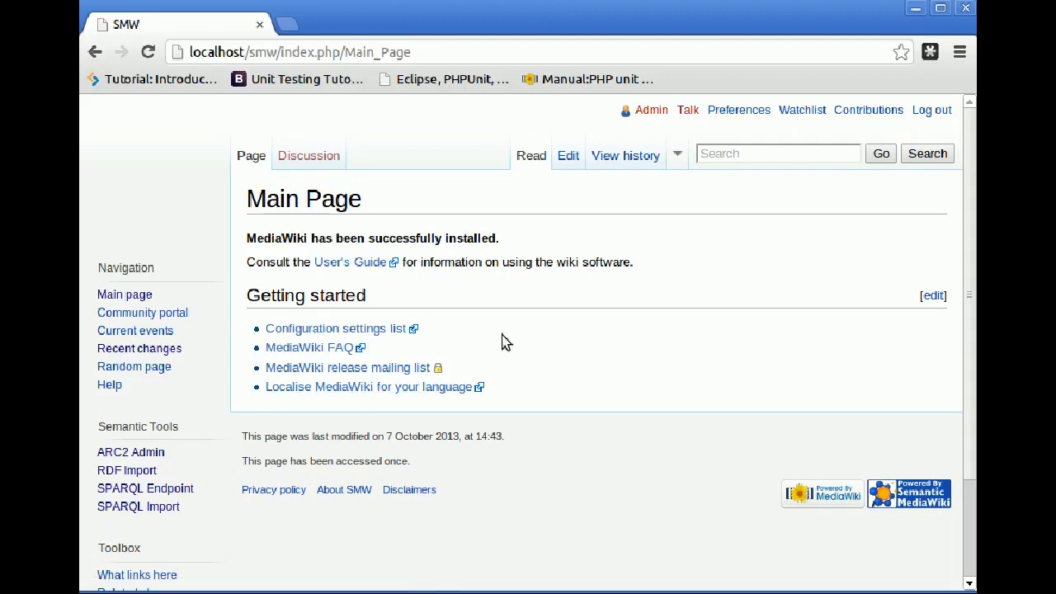
{"action": "mouse_move", "coordinate": [139, 505]}
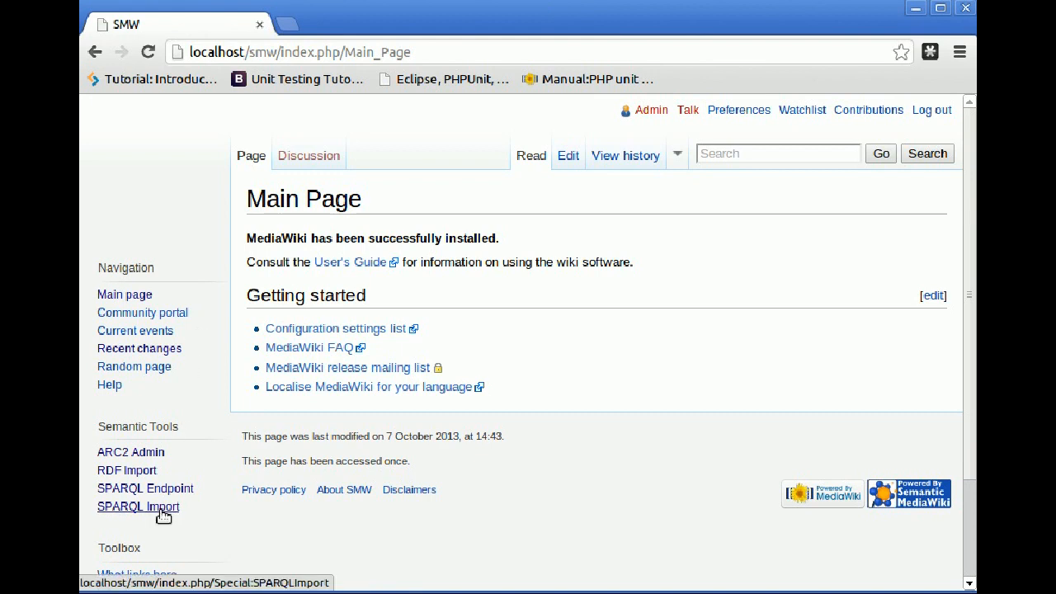
Have SPARQL Import active with Recent changes ready in a separate view, URL field focused.
{"action": "left_click", "coordinate": [138, 505]}
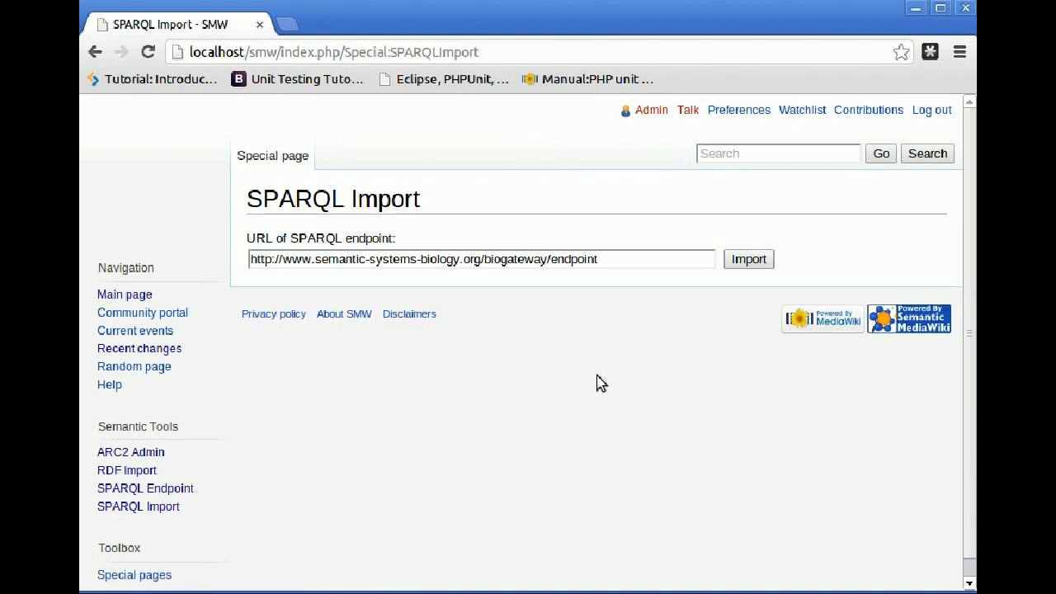
{"action": "mouse_move", "coordinate": [235, 258]}
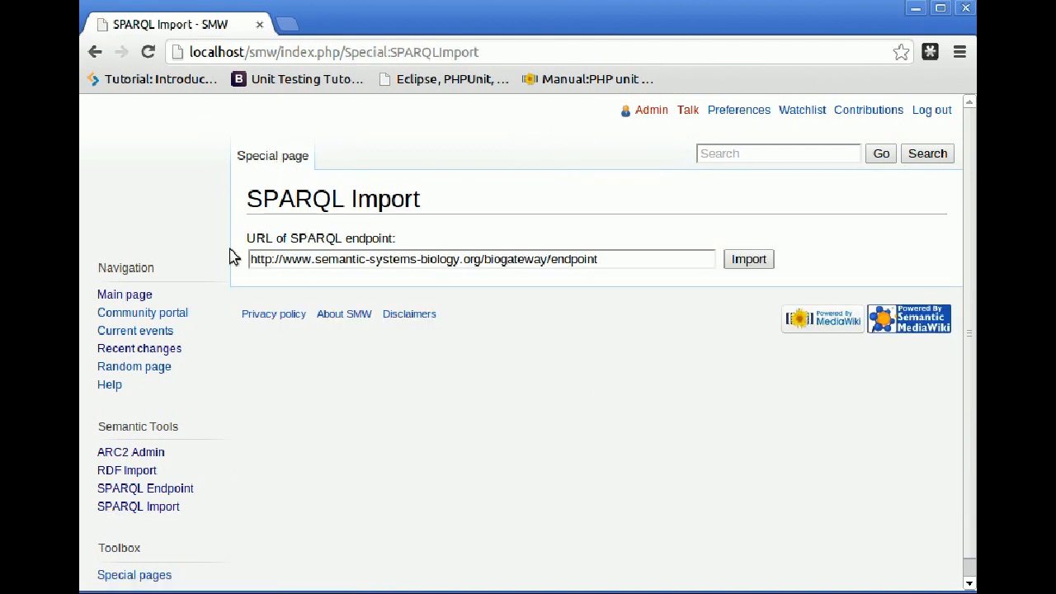
{"action": "right_click", "coordinate": [133, 366]}
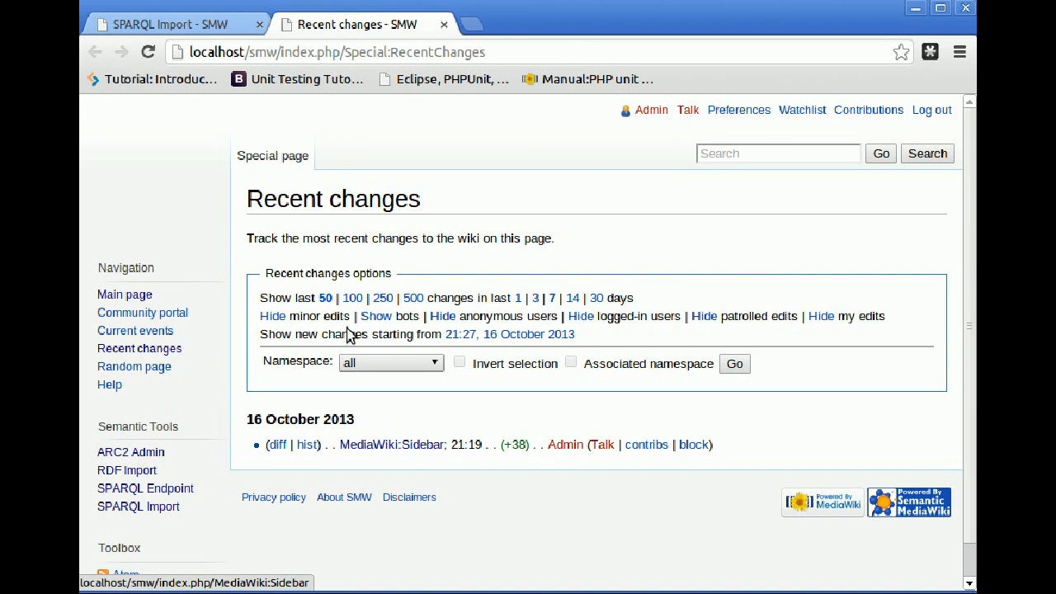
{"action": "left_click", "coordinate": [169, 25]}
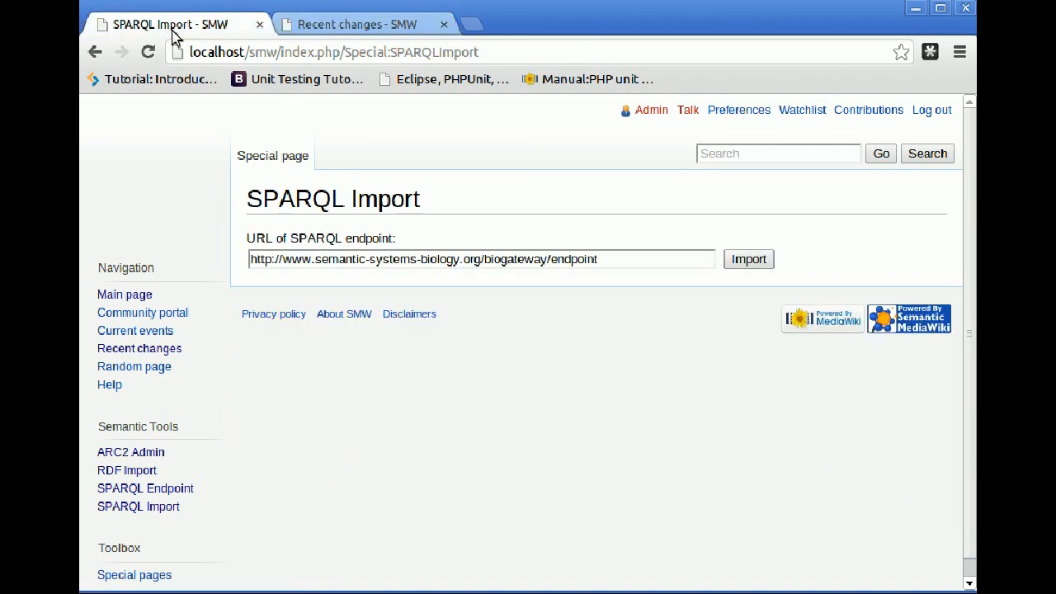
{"action": "left_click", "coordinate": [482, 259]}
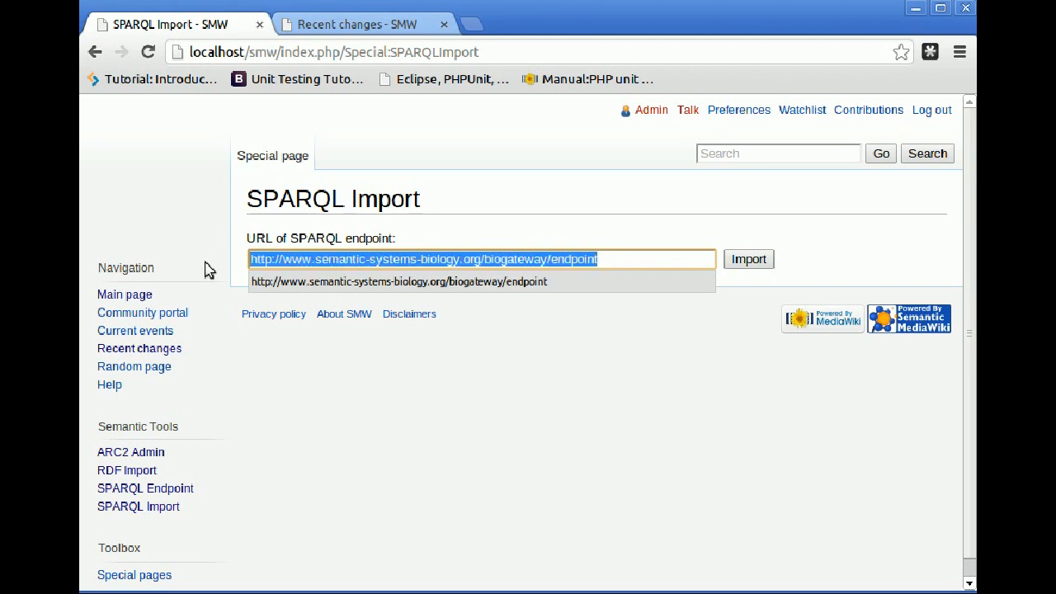
Import the first triple batch from the biogateway endpoint and review the subject–predicate–object rows.
{"action": "left_click", "coordinate": [330, 259]}
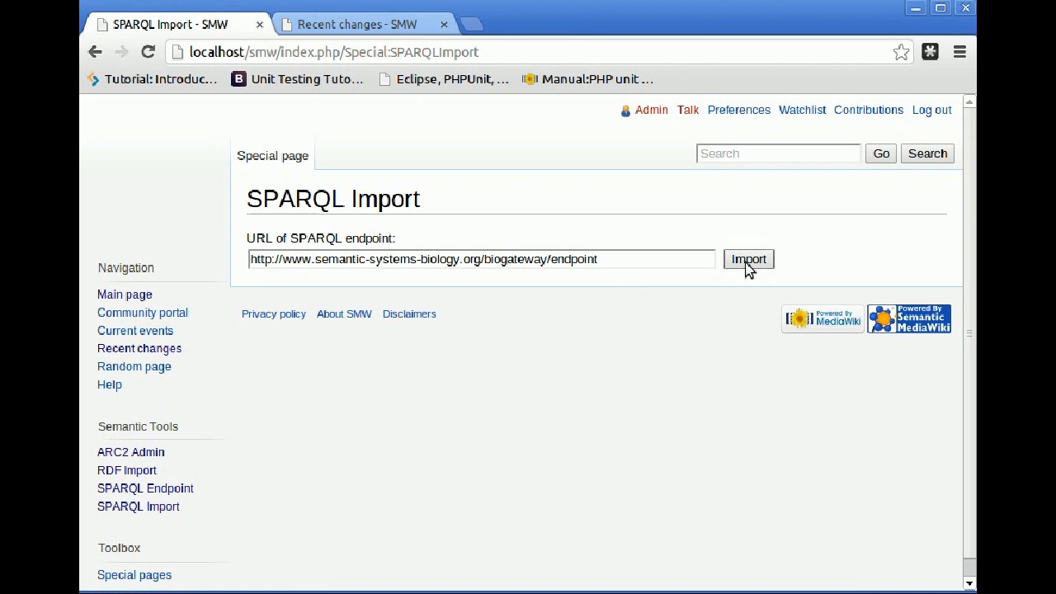
{"action": "left_click", "coordinate": [747, 259]}
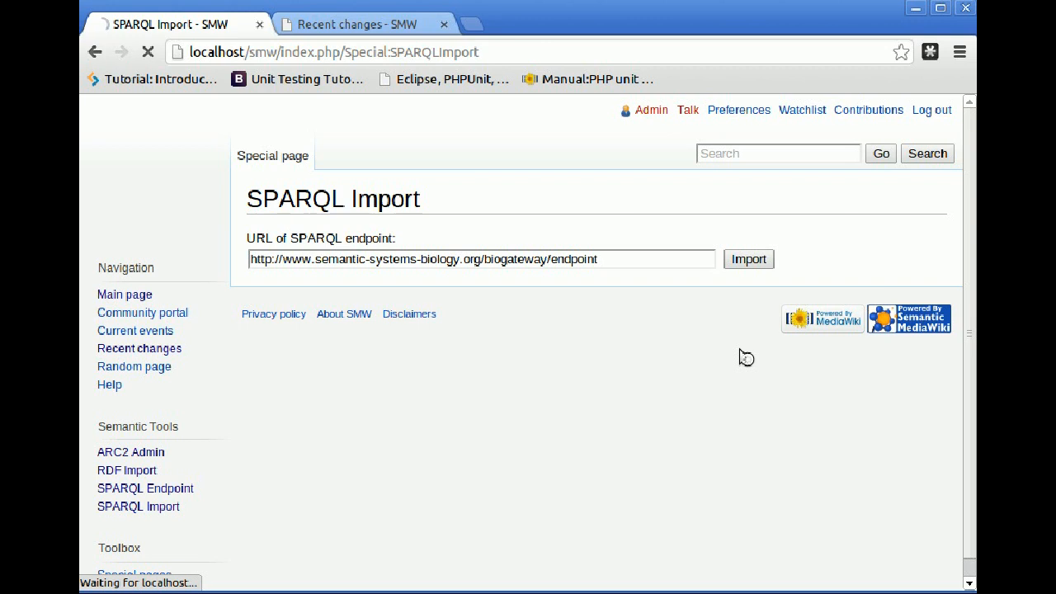
{"action": "left_click", "coordinate": [747, 259]}
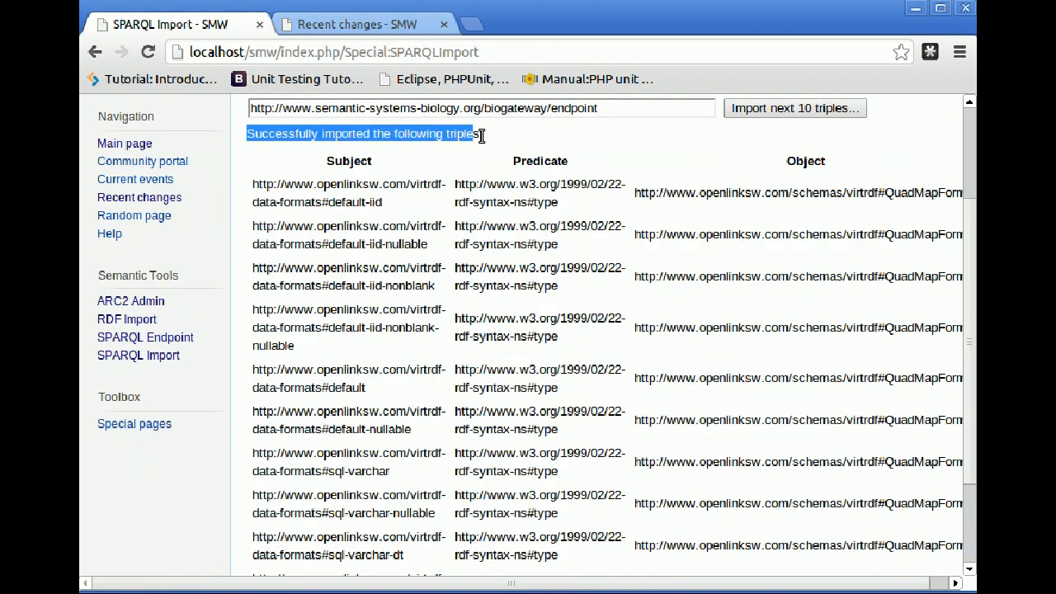
{"action": "scroll", "scroll_direction": "down", "scroll_amount": 3}
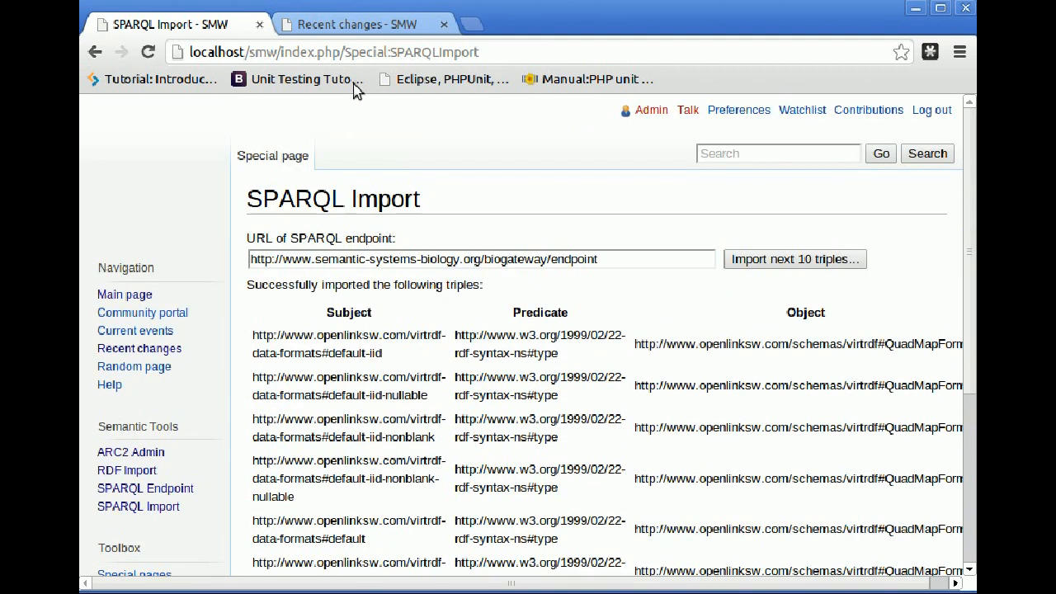
{"action": "left_click", "coordinate": [355, 25]}
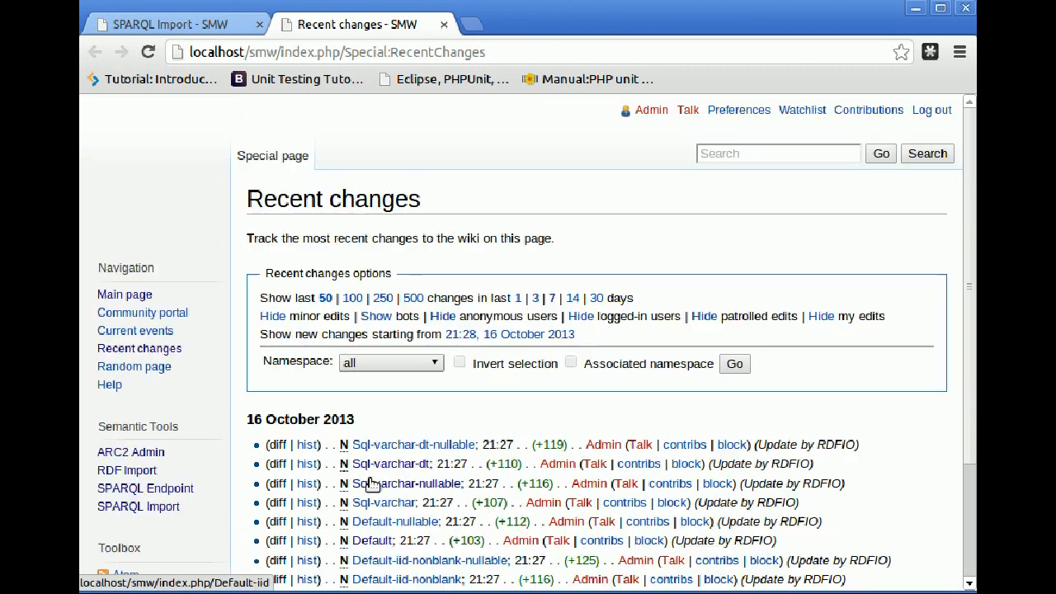
{"action": "left_click", "coordinate": [165, 25]}
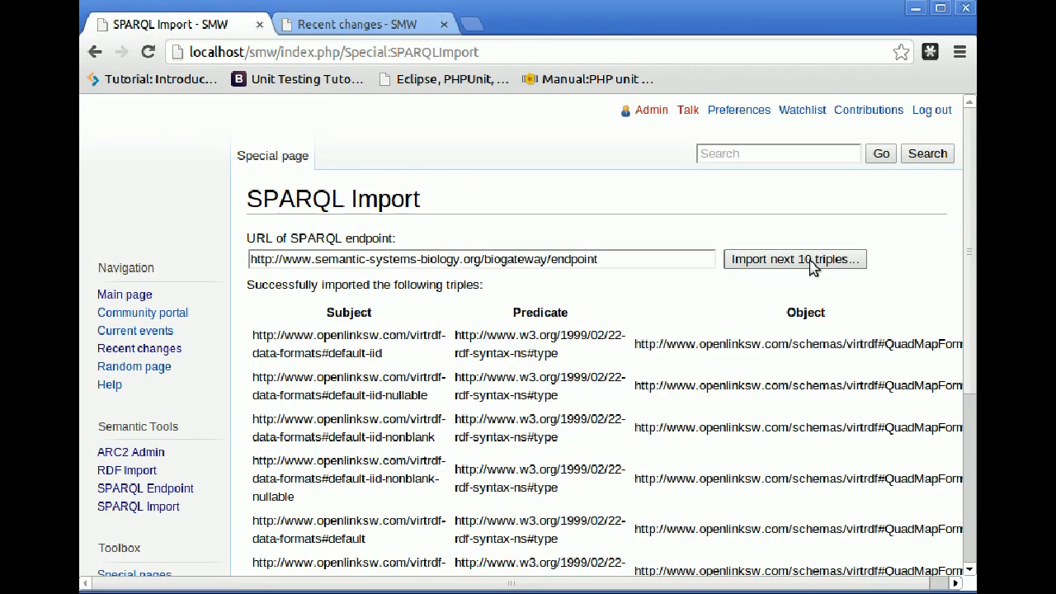
Import the next 10 triples and confirm new pages like Sql-varchar-lang in Recent changes.
{"action": "left_click", "coordinate": [796, 259]}
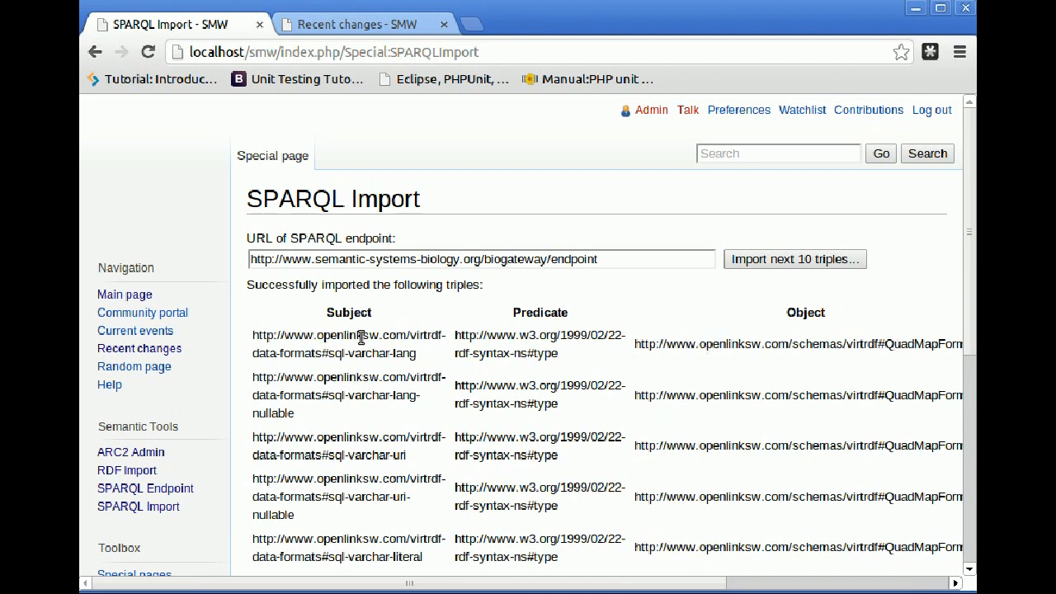
{"action": "mouse_move", "coordinate": [452, 424]}
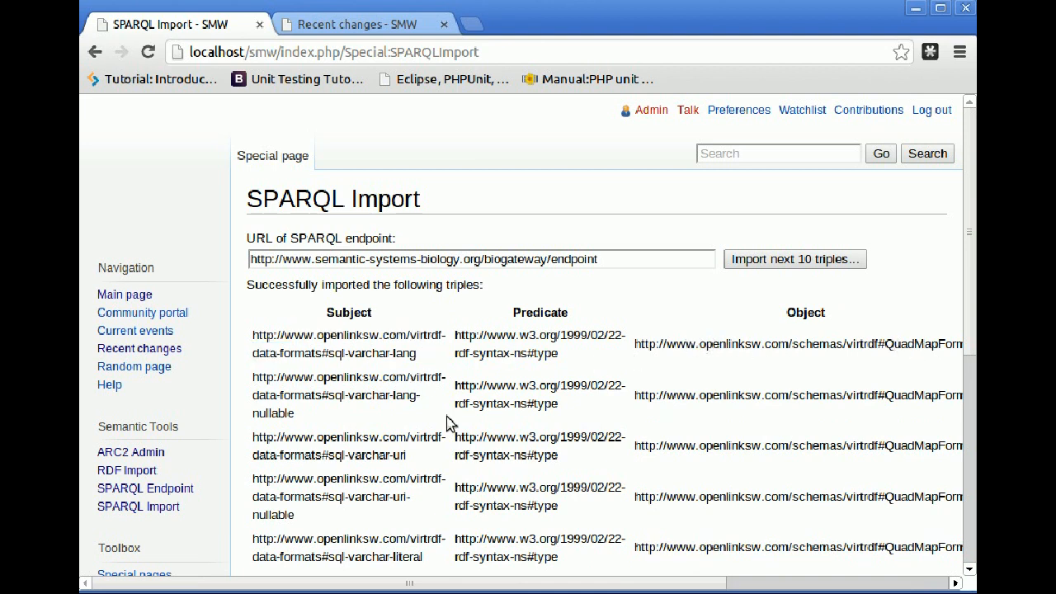
{"action": "left_click", "coordinate": [354, 25]}
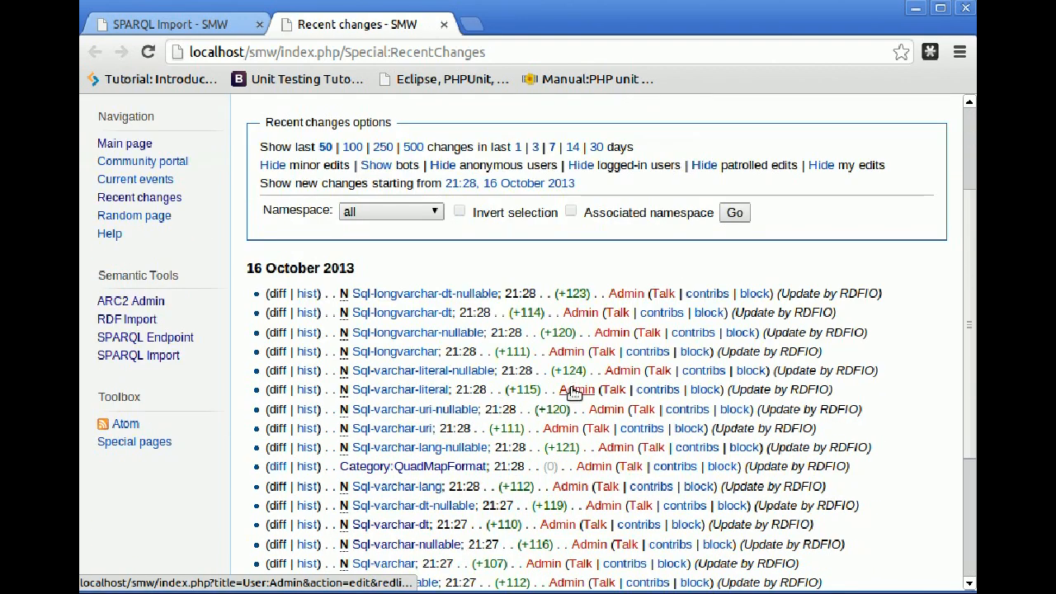
{"action": "scroll", "scroll_direction": "down", "scroll_amount": 3}
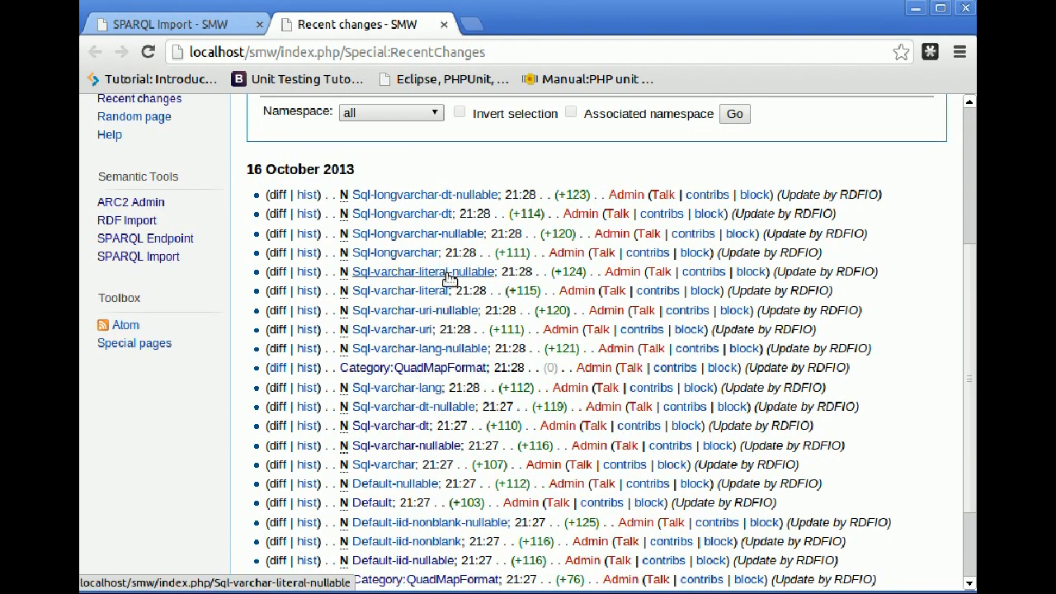
{"action": "left_click", "coordinate": [165, 24]}
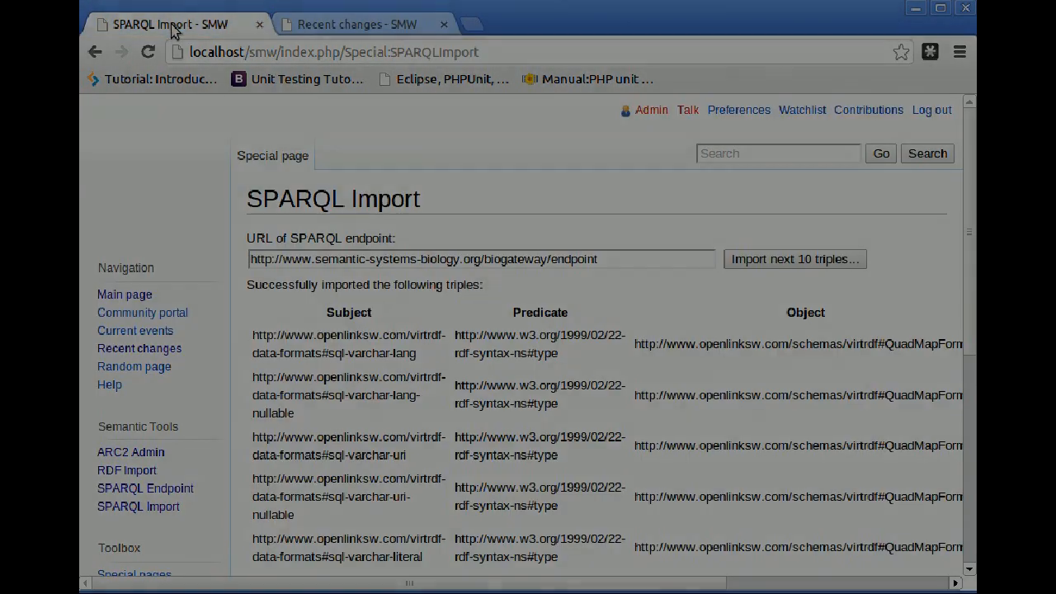